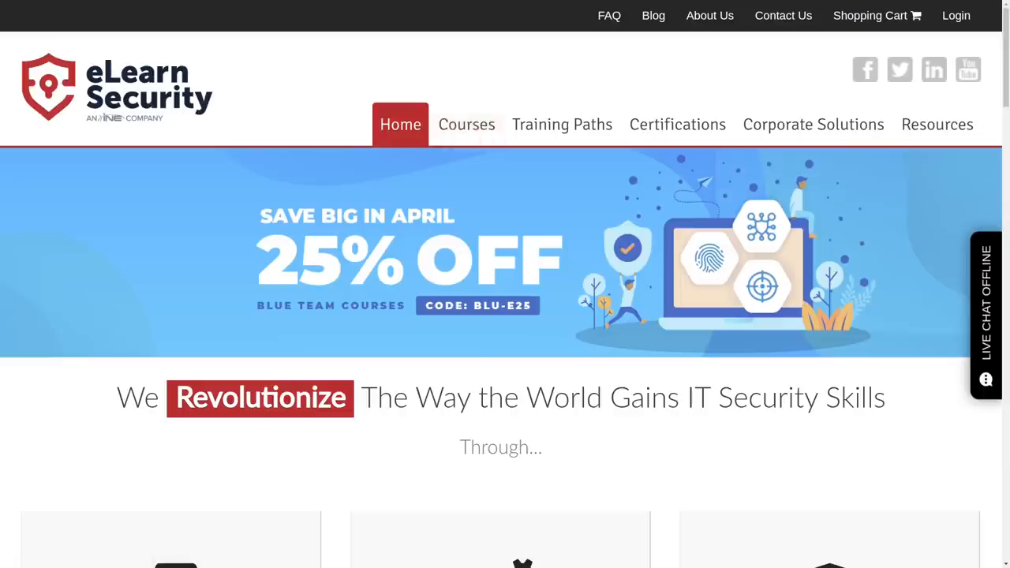
Browse the Courses page down to the Penetration Testing Professional entry
click(467, 123)
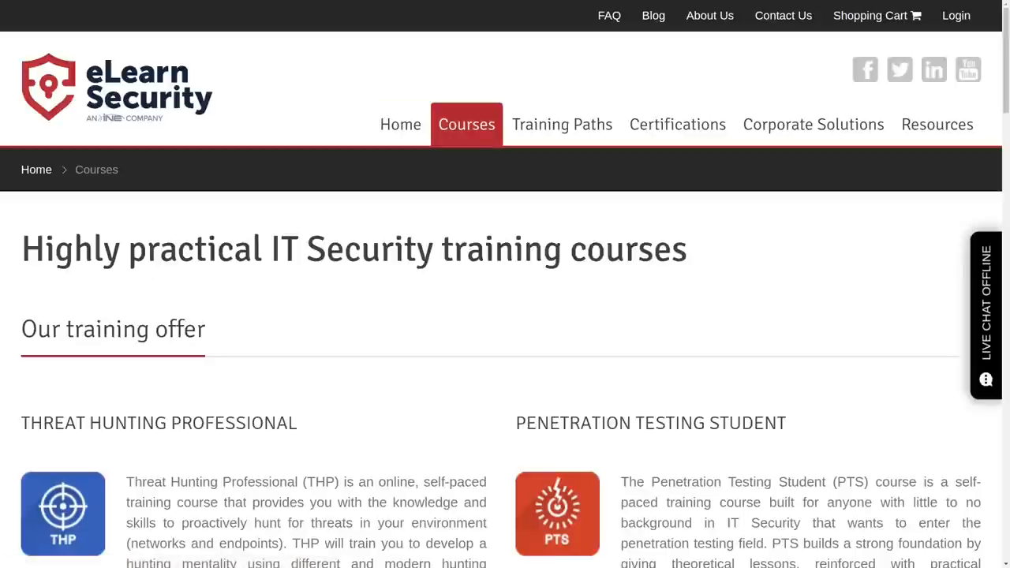
scroll(down, 3)
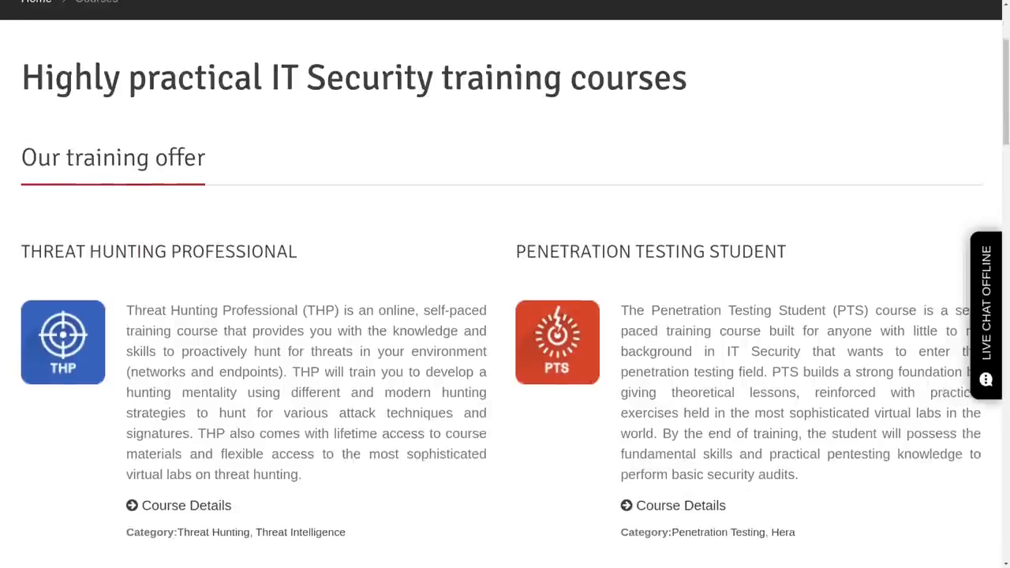
scroll(down, 3)
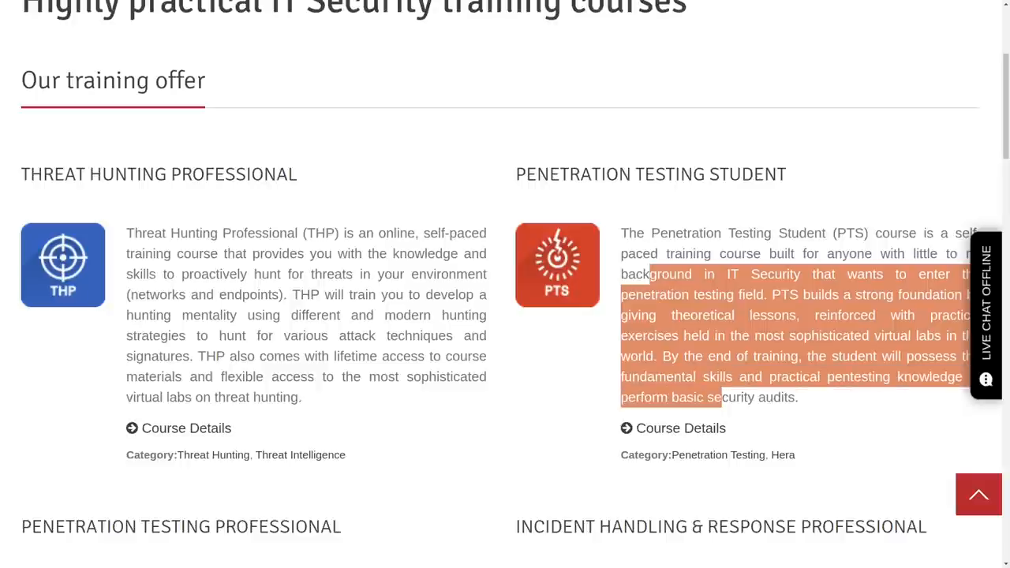
scroll(down, 3)
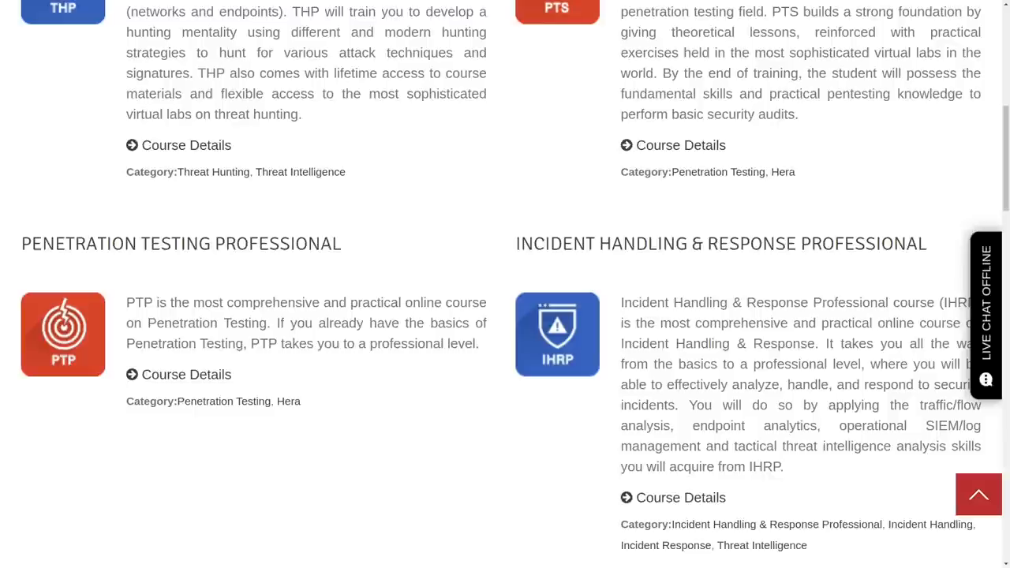
mouse_move(186, 374)
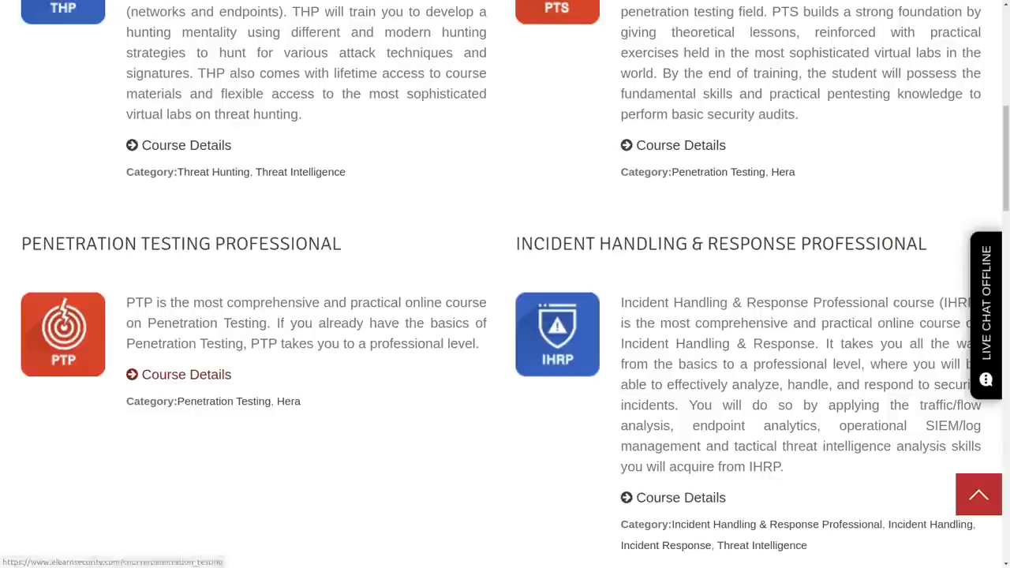
View the PTP course details and read down to the Course at a glance summary
click(186, 374)
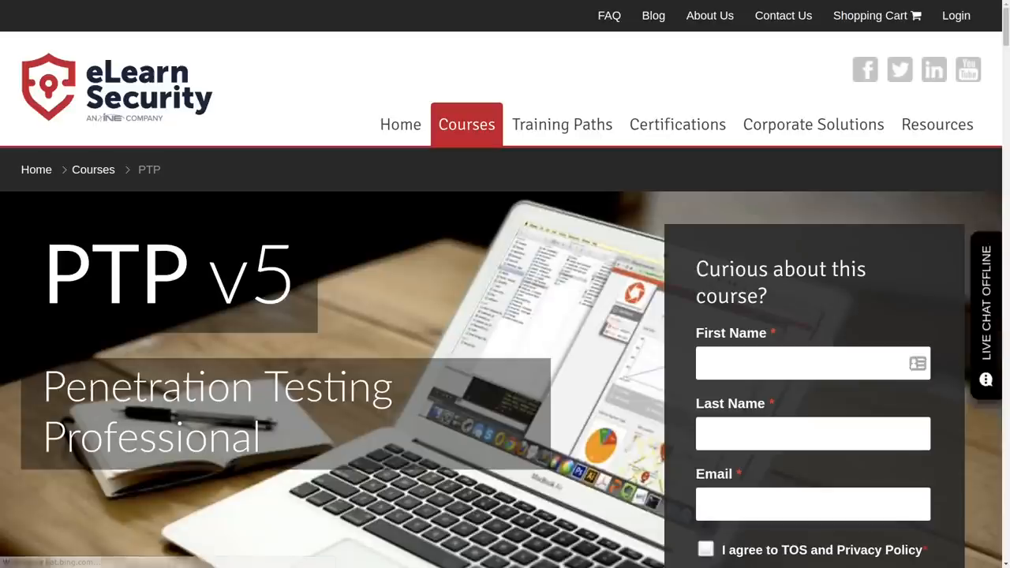
scroll(down, 3)
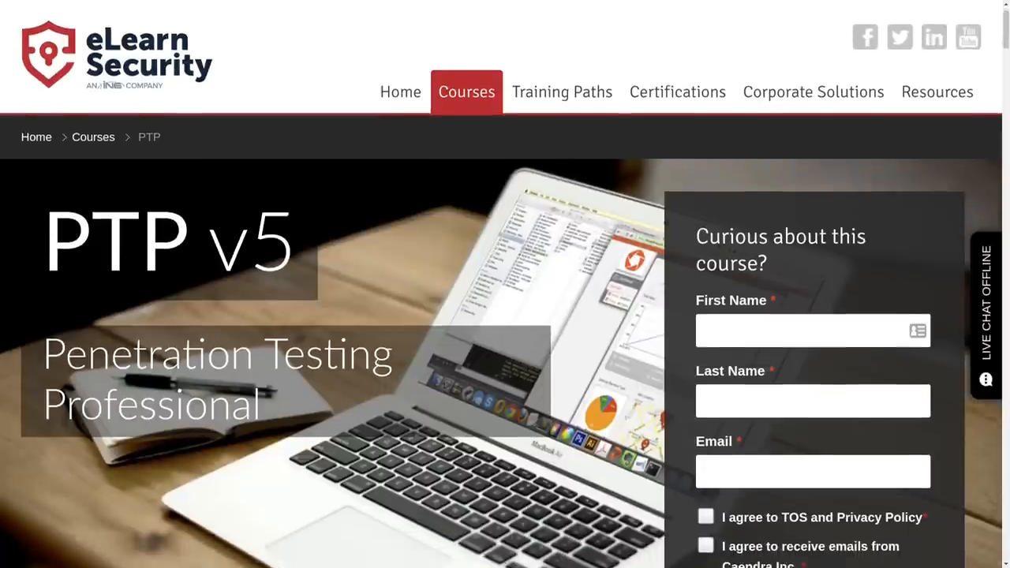
scroll(down, 3)
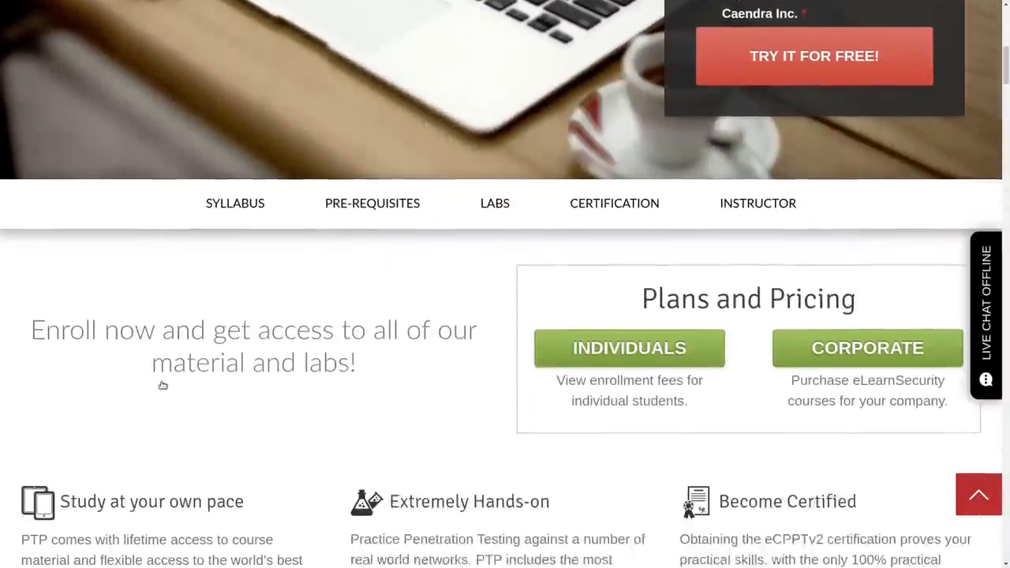
scroll(down, 3)
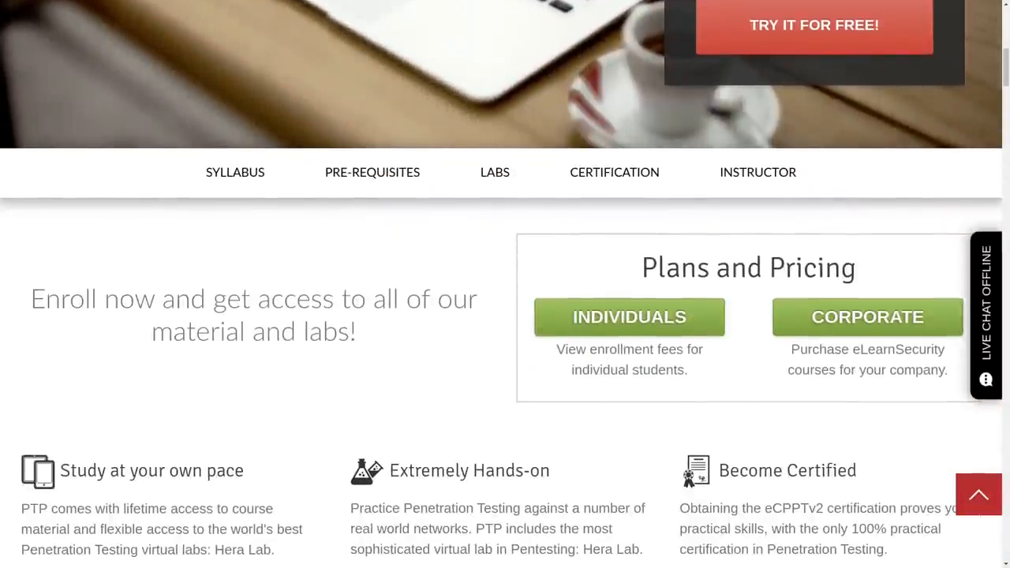
scroll(down, 3)
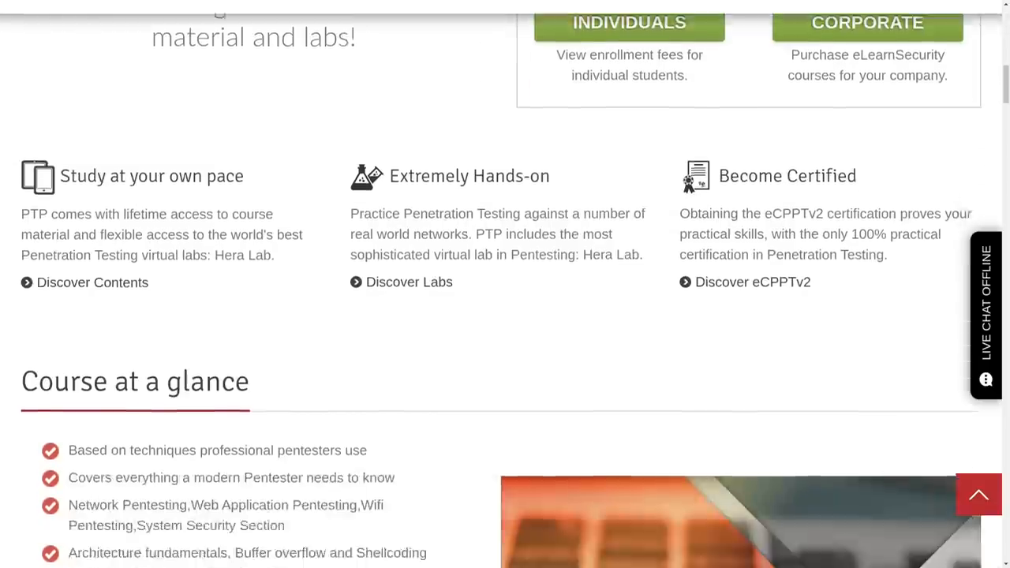
scroll(down, 3)
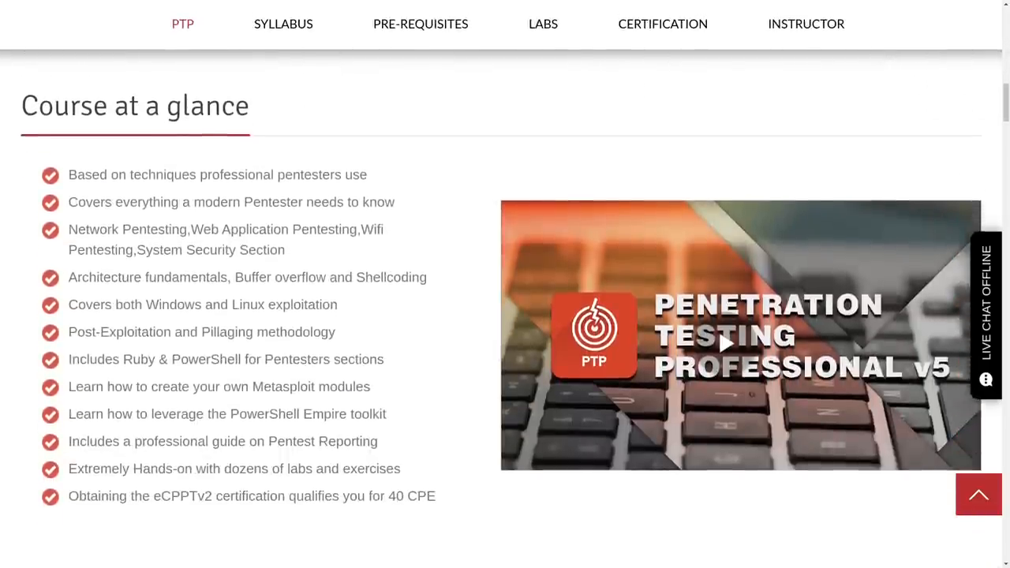
Play the PTP v5 trailer with sound, then review the Course material and Course delivery sections
click(723, 344)
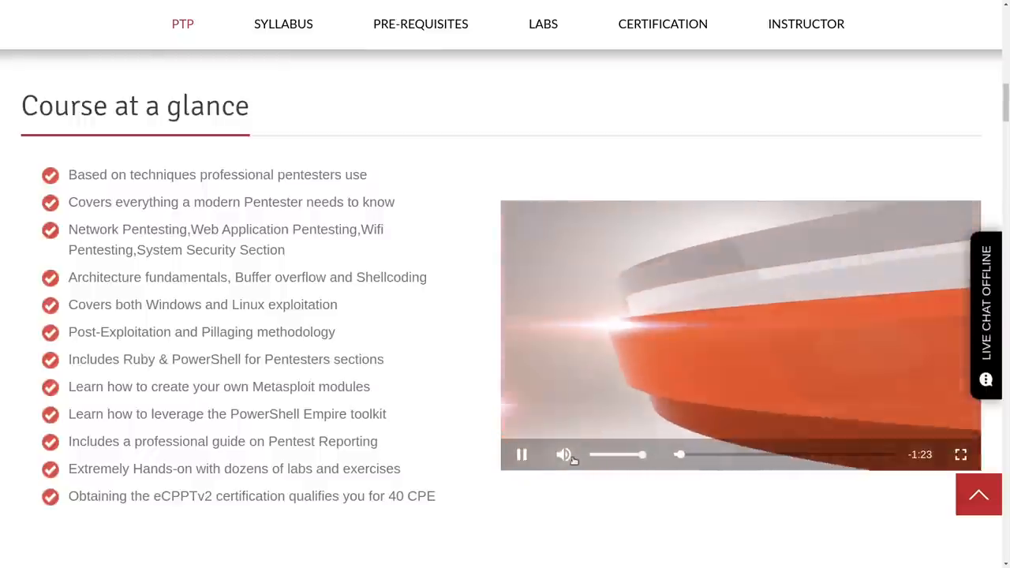
click(563, 454)
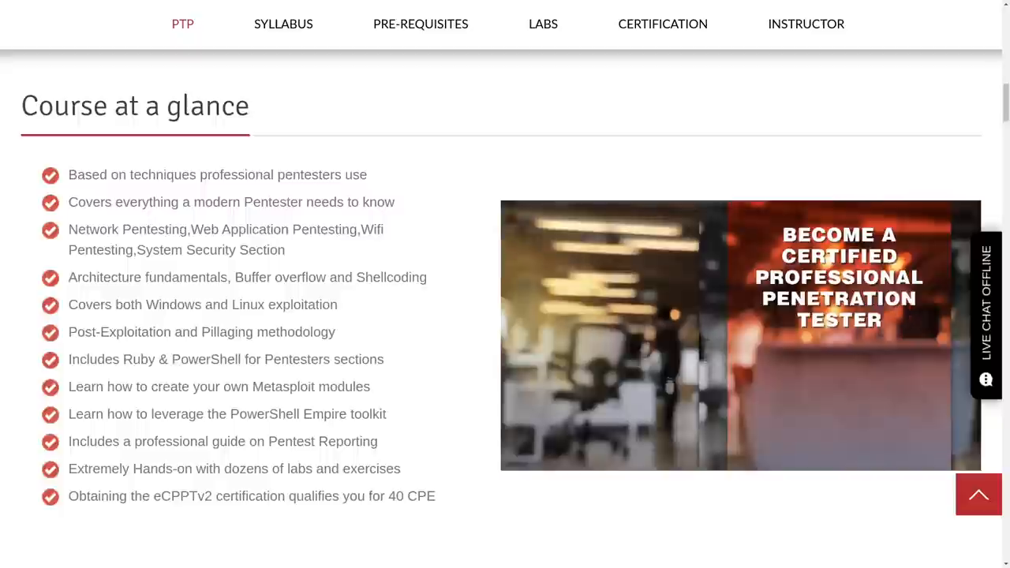
scroll(down, 3)
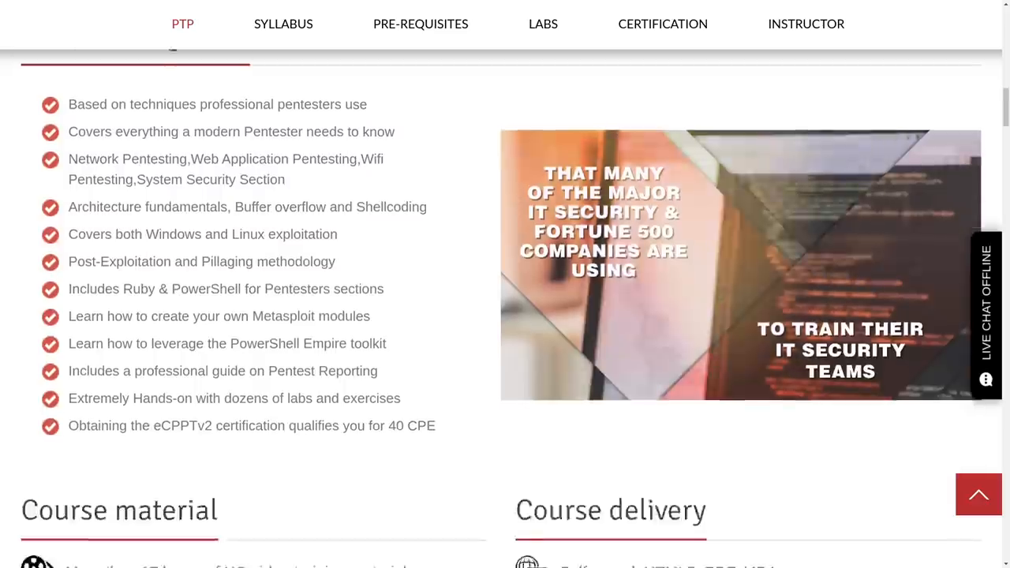
scroll(down, 3)
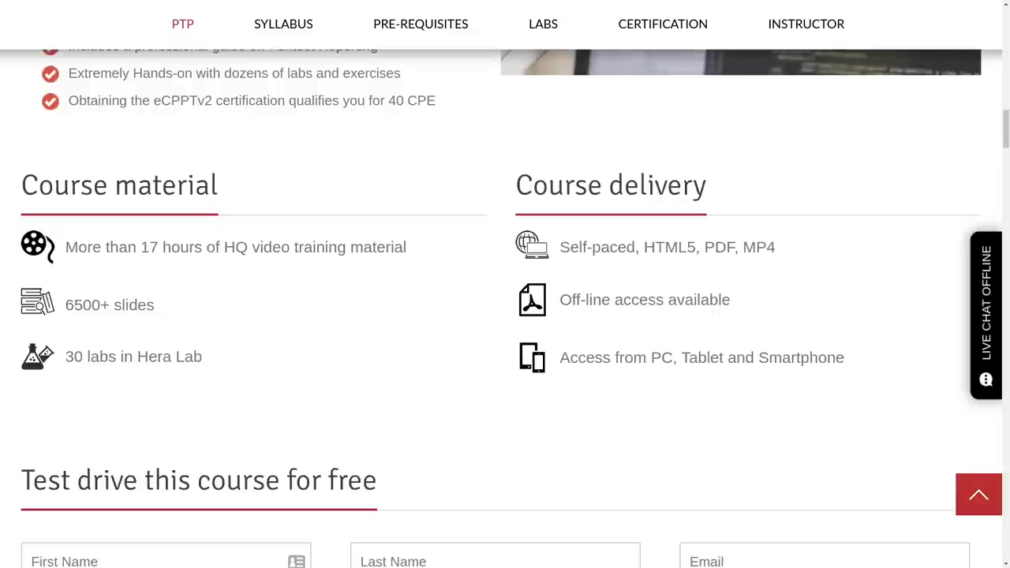
Jump to the PTP syllabus and look through the Network Security, PowerShell and Linux Exploitation modules
click(284, 23)
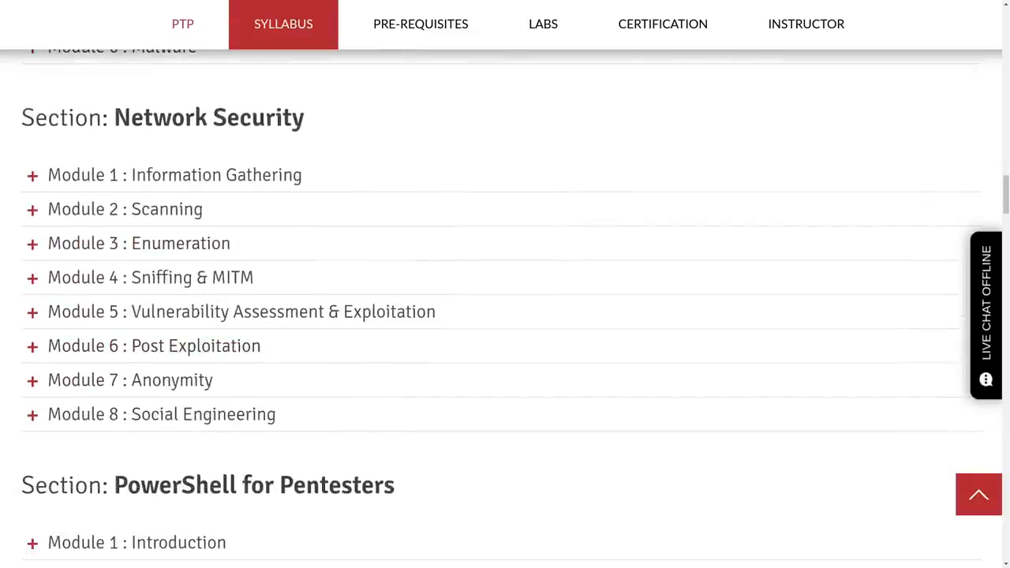
scroll(down, 3)
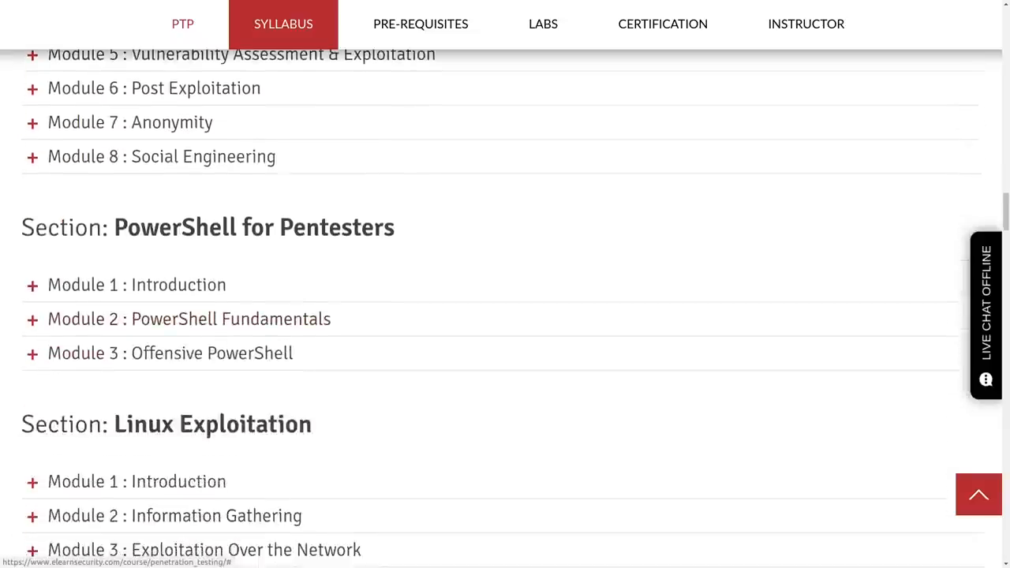
scroll(down, 3)
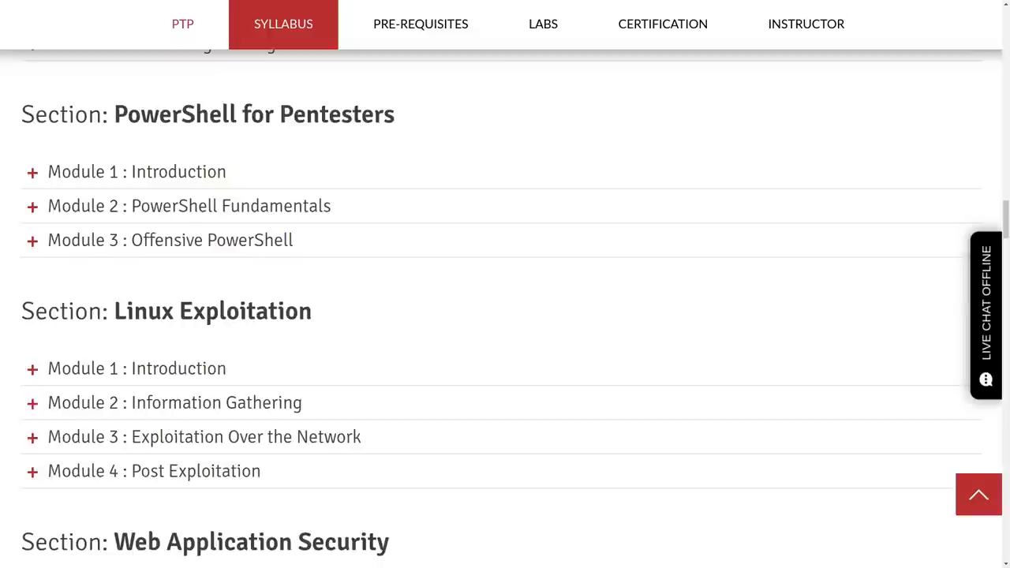
Scroll the syllabus down to the WiFi Security section below Web Application Security
scroll(down, 3)
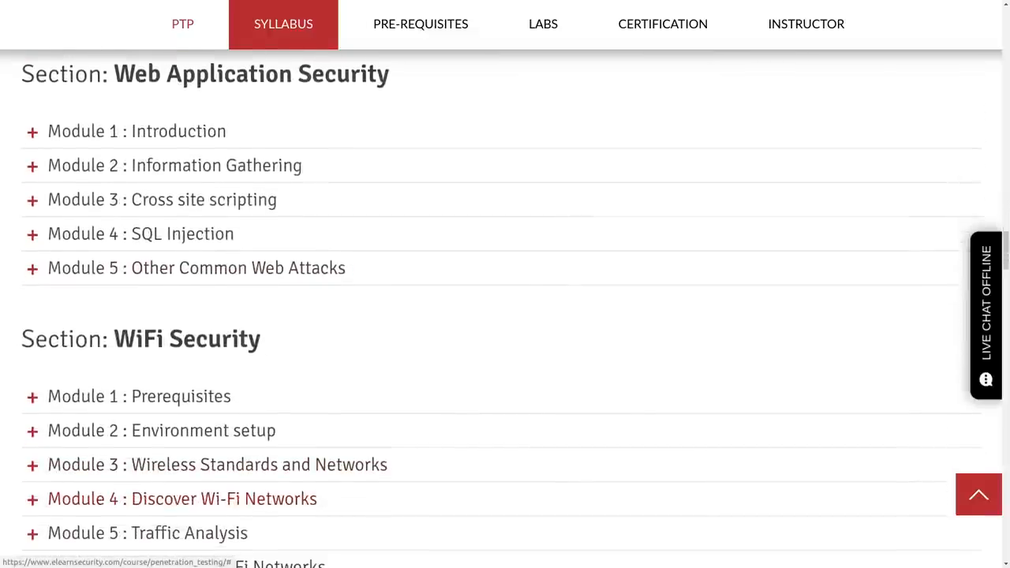
mouse_move(149, 533)
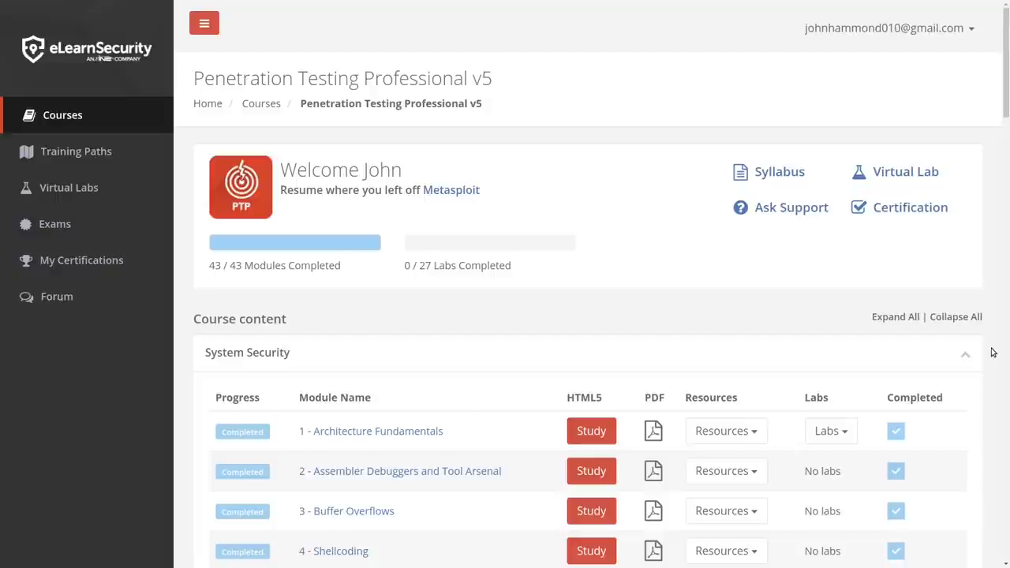
Scroll through the PTP course content list in the members area
scroll(down, 3)
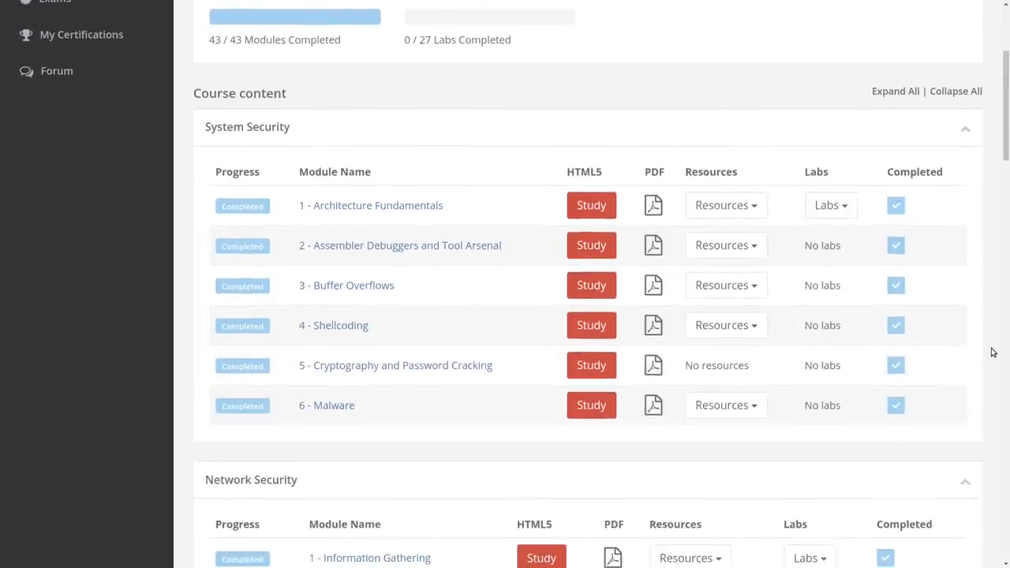
scroll(down, 3)
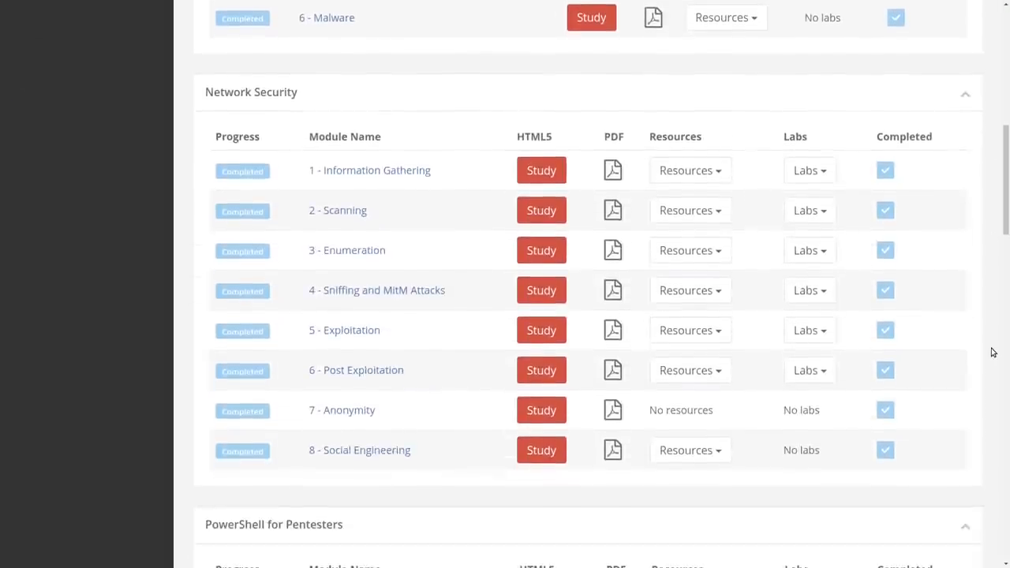
scroll(down, 3)
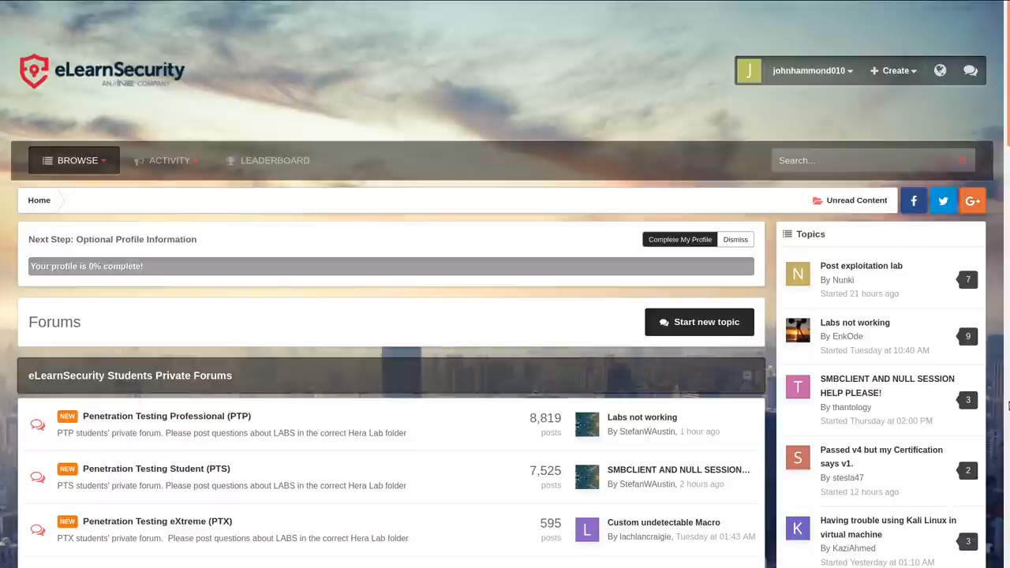
Enter the Penetration Testing Professional (PTP) forum and browse its topics
scroll(down, 3)
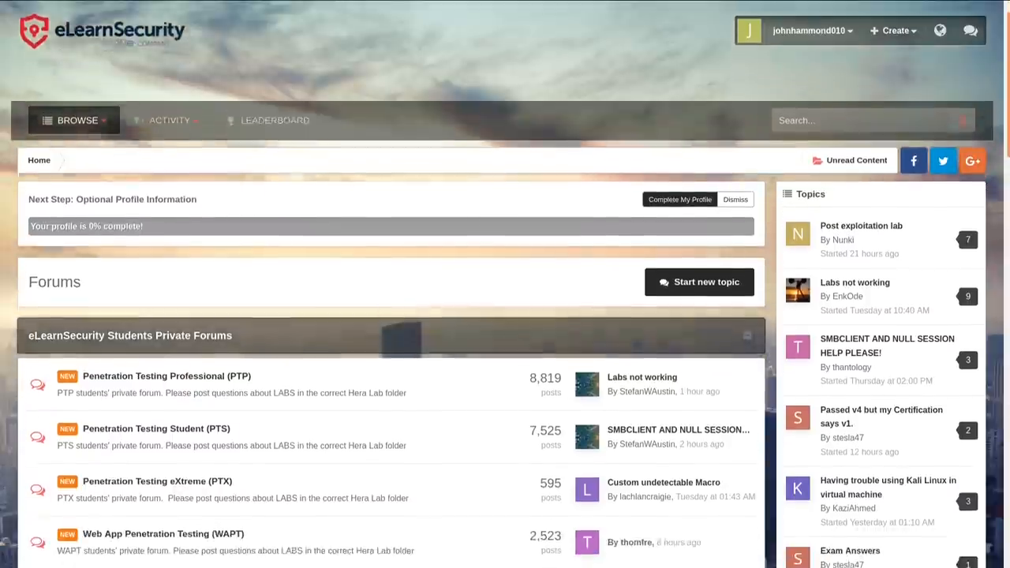
scroll(down, 3)
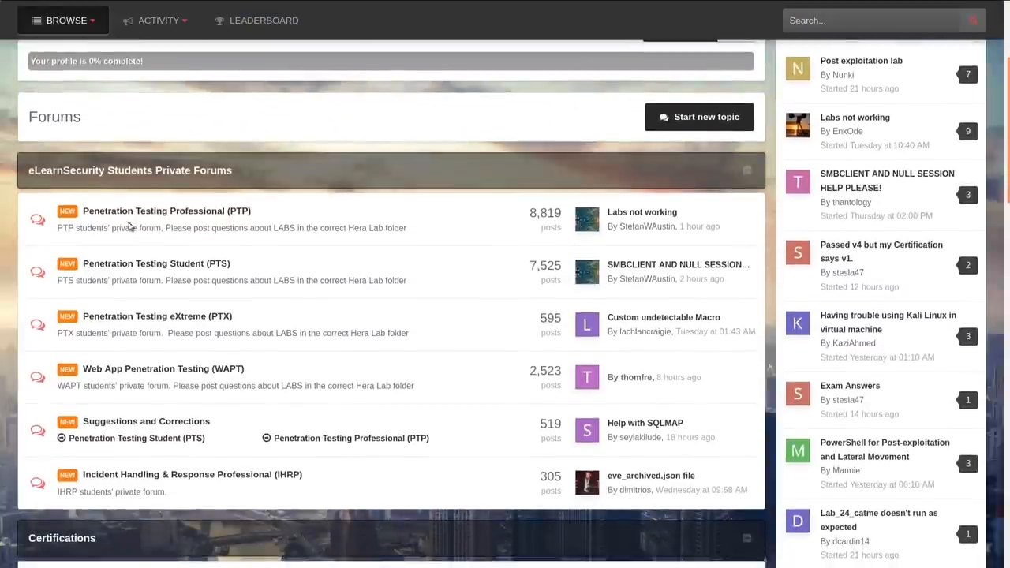
click(166, 212)
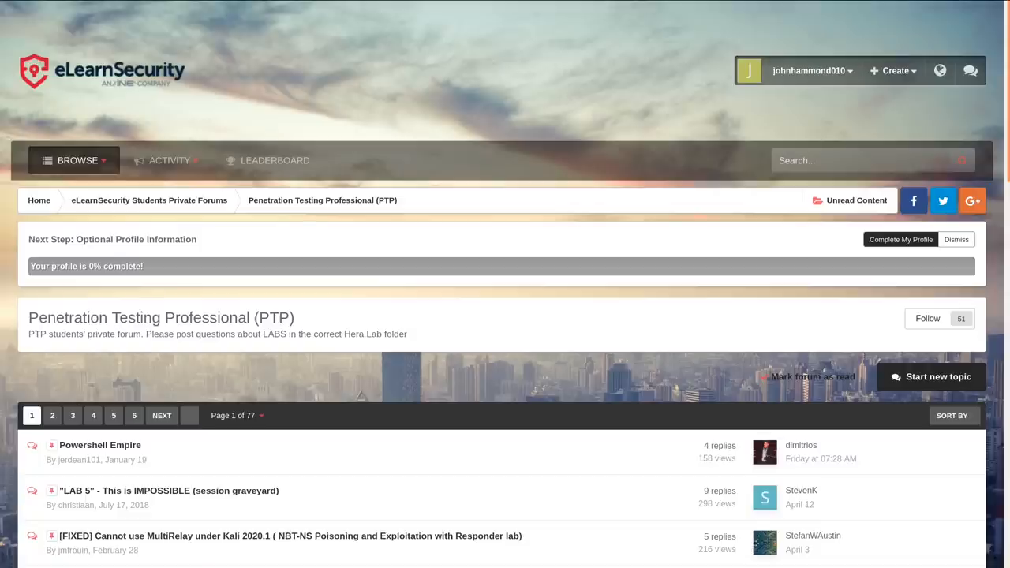
scroll(down, 3)
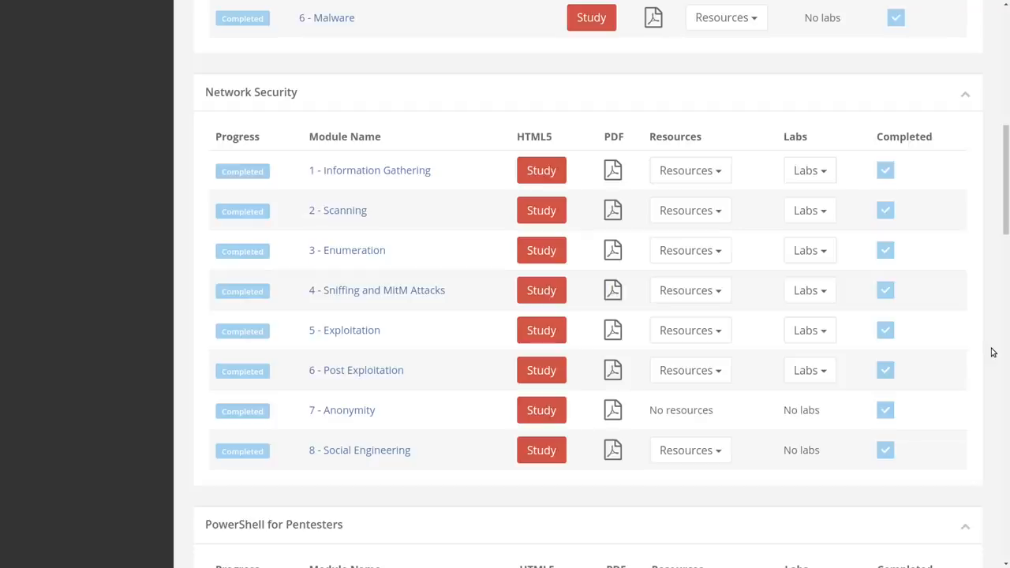
scroll(down, 3)
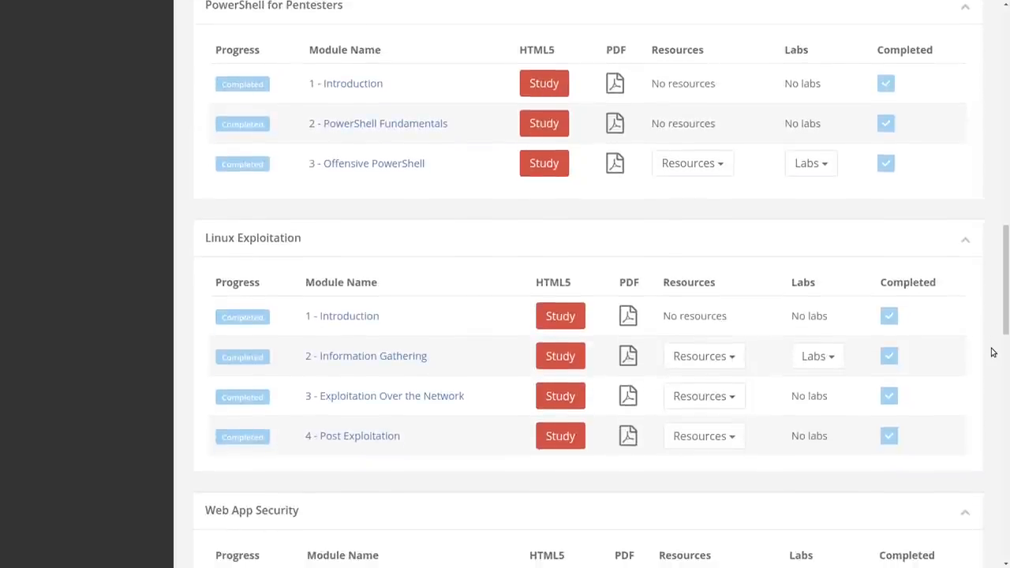
scroll(down, 3)
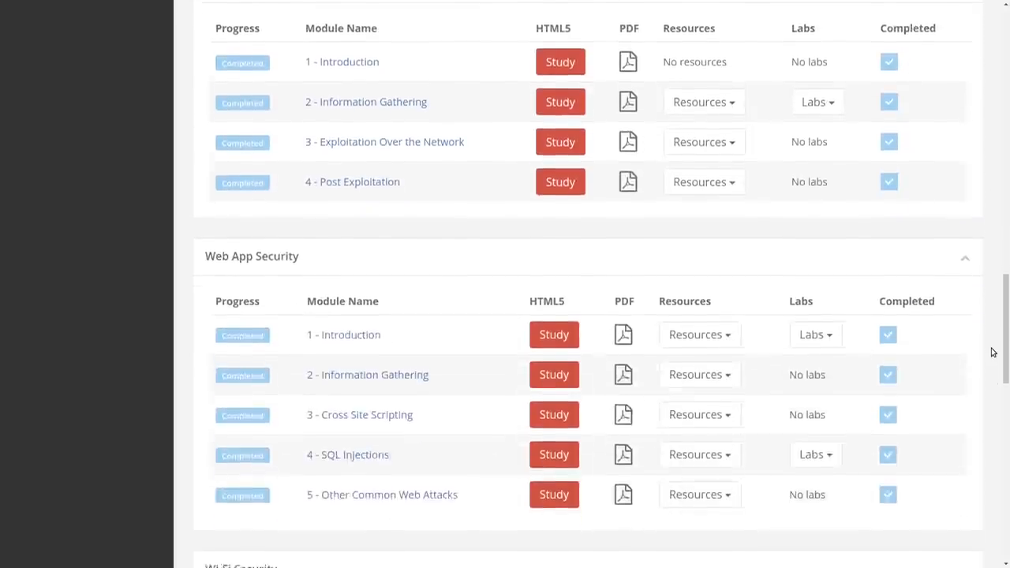
scroll(down, 3)
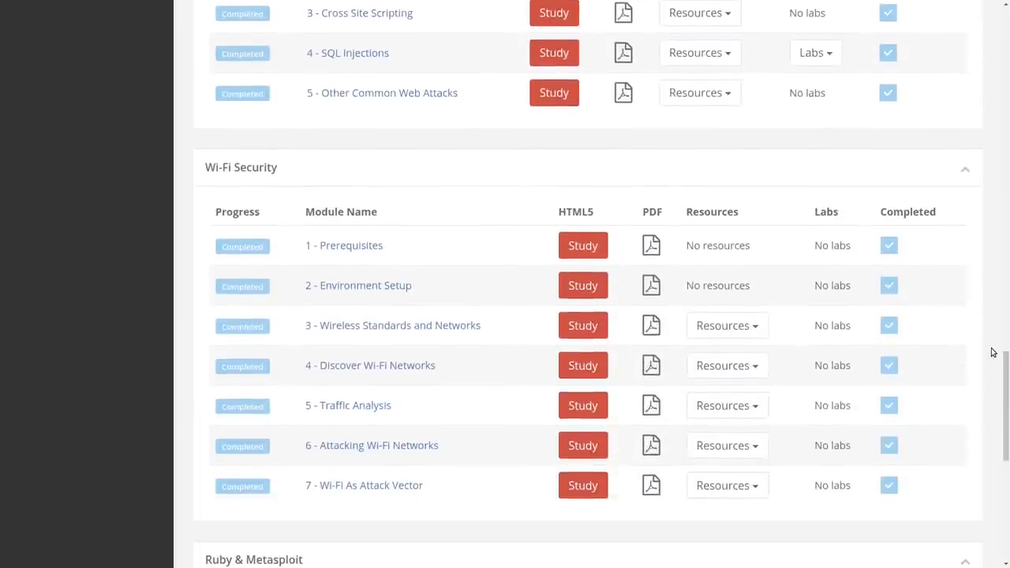
scroll(down, 3)
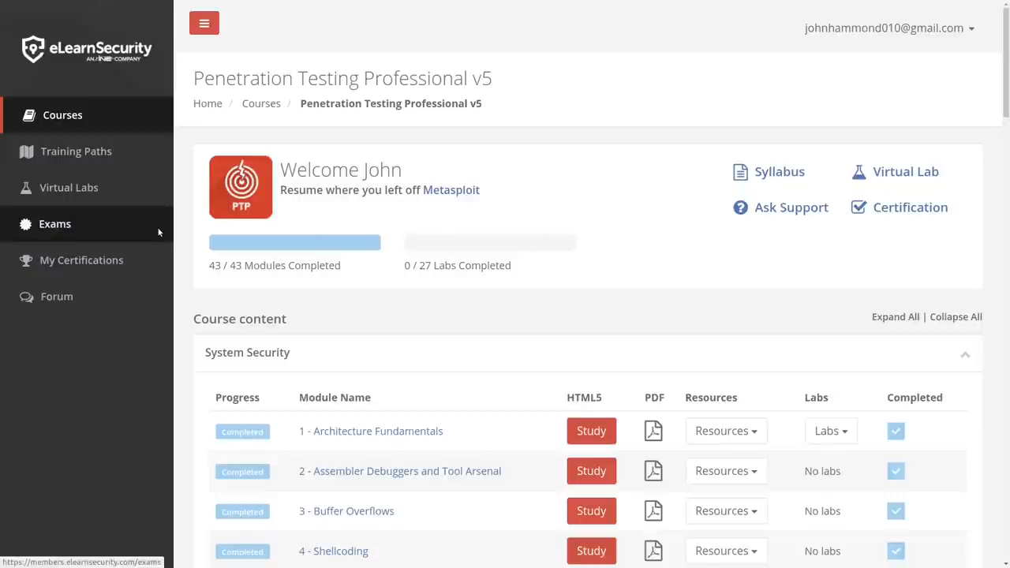
View the Exams page with the passed eCPPTv2 attempt and its certificate details
click(54, 224)
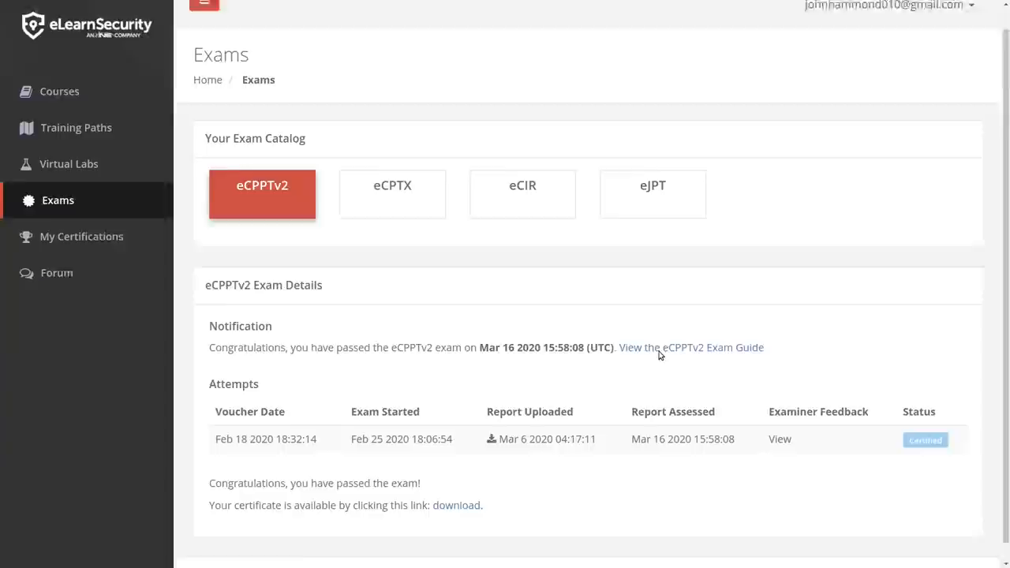
scroll(up, 3)
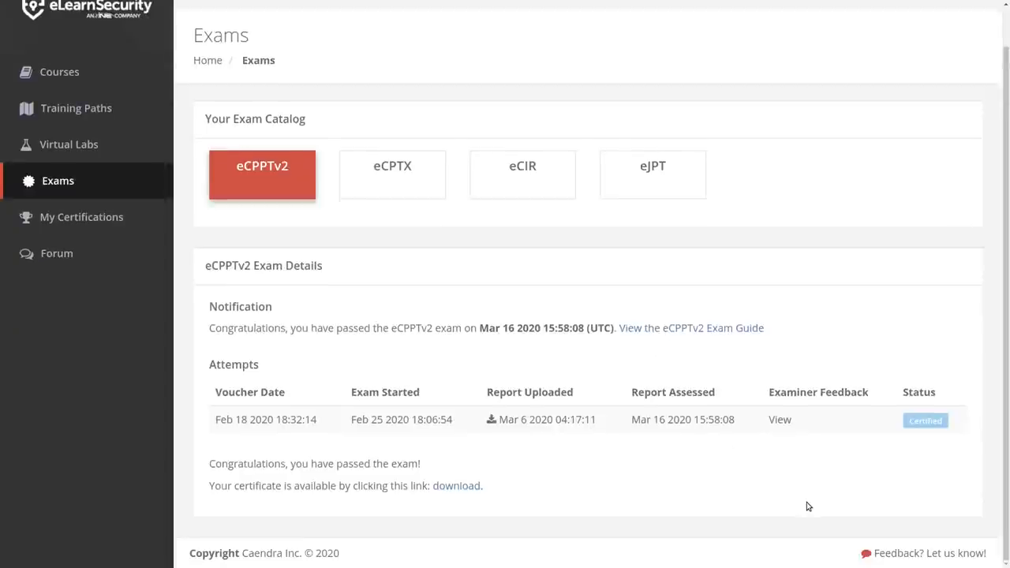
click(456, 486)
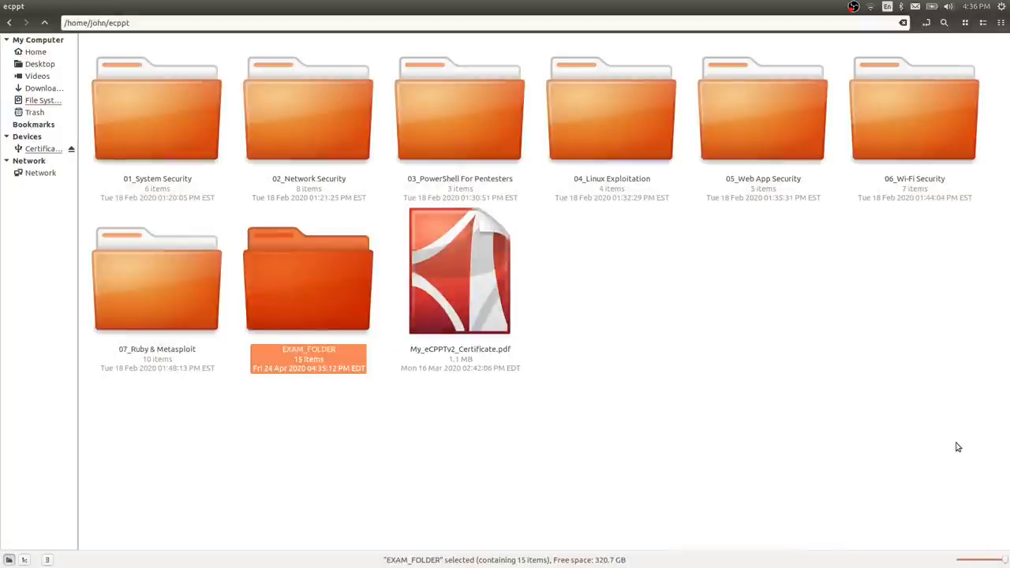
Go into EXAM_FOLDER and its Footage folder holding the ecppt exam recording videos
double_click(310, 281)
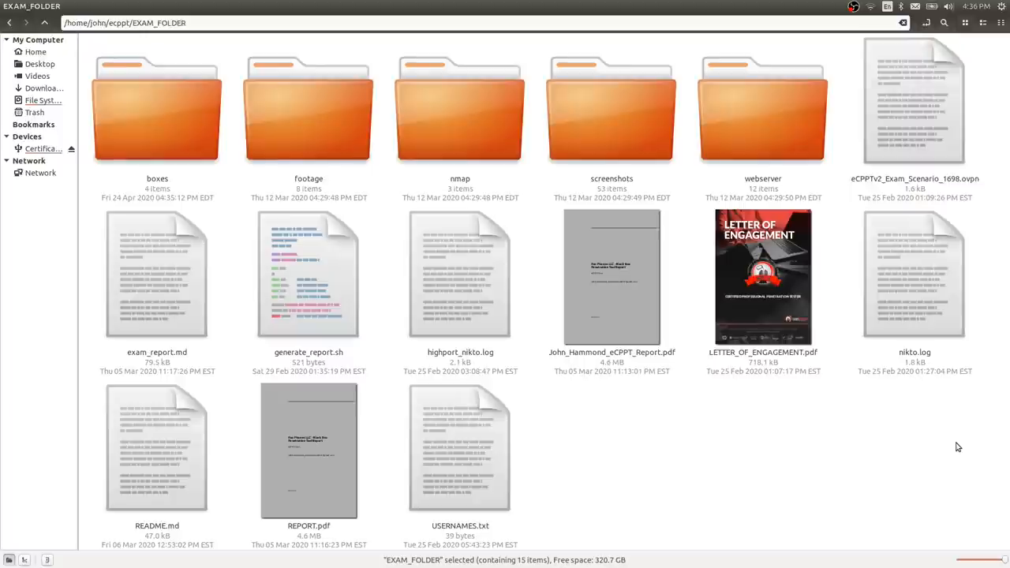
double_click(309, 108)
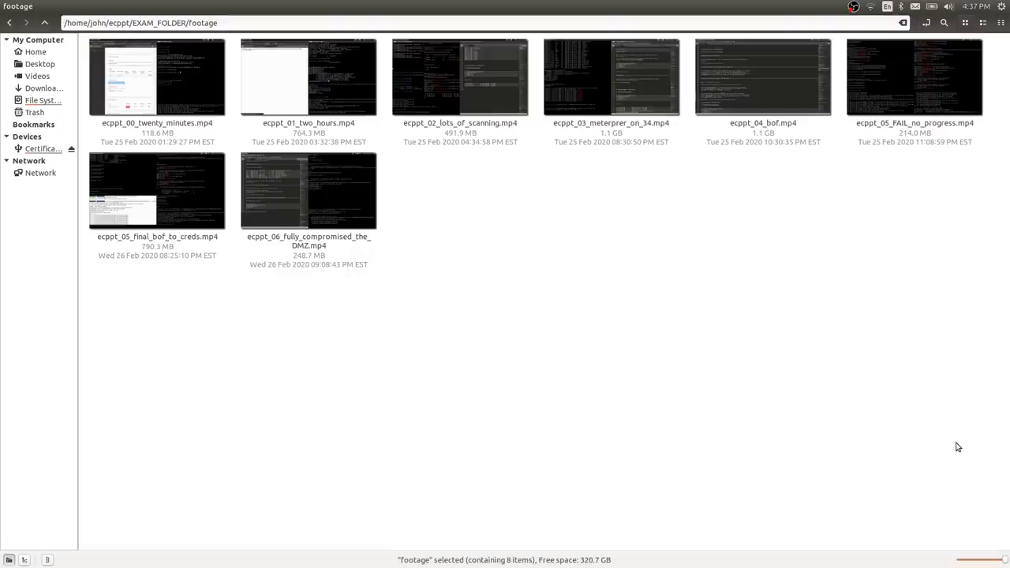